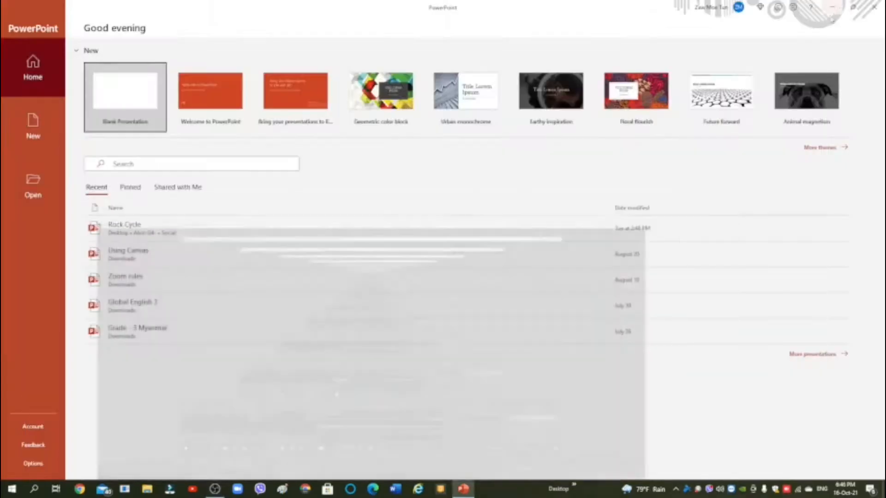
mouse_move(178, 327)
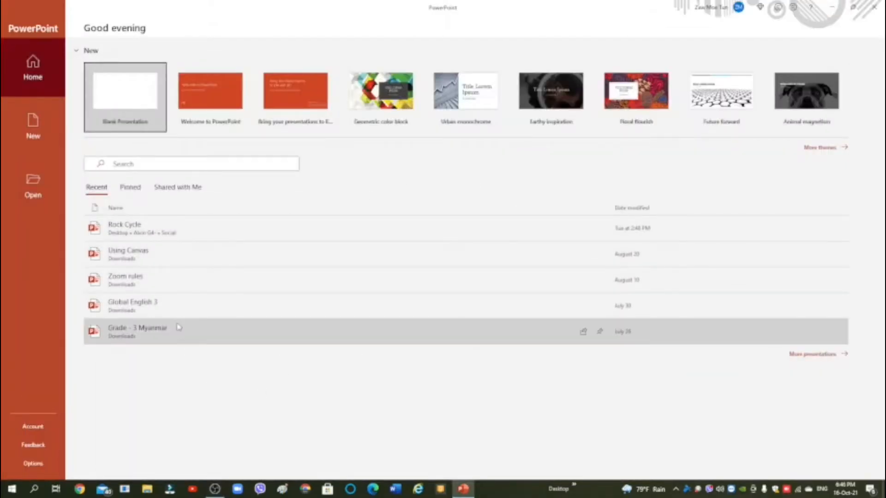
mouse_move(145, 375)
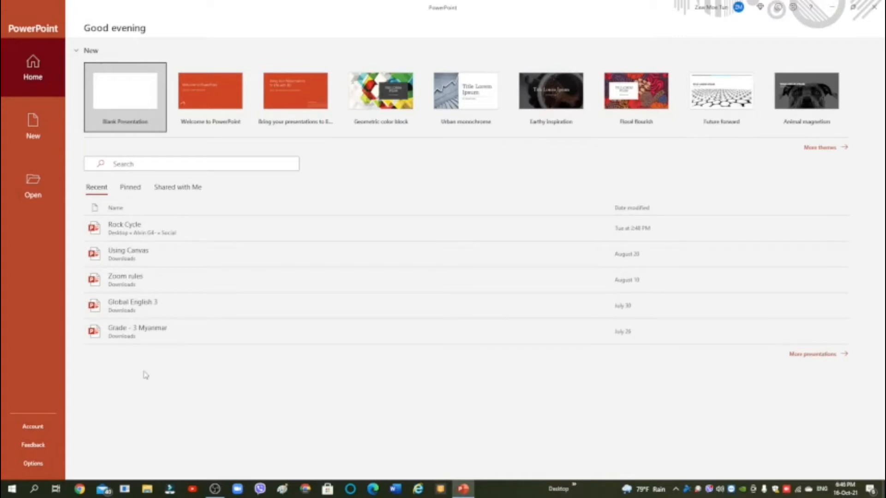
mouse_move(208, 367)
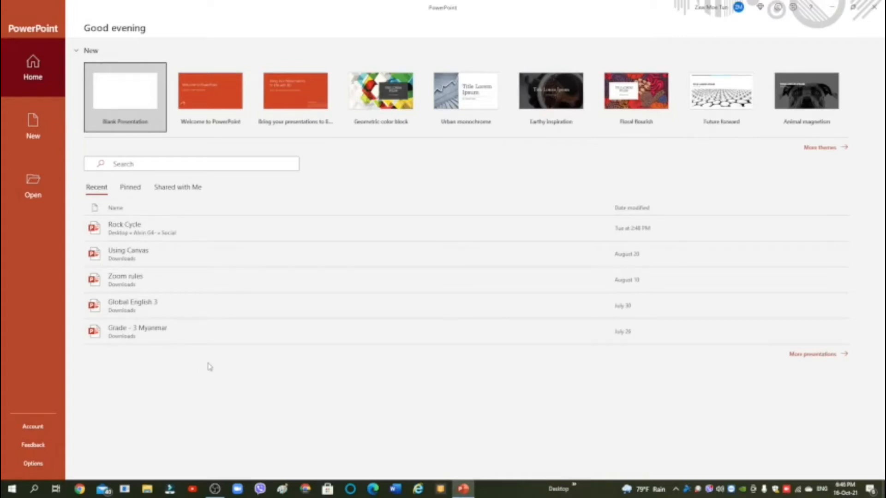
mouse_move(211, 97)
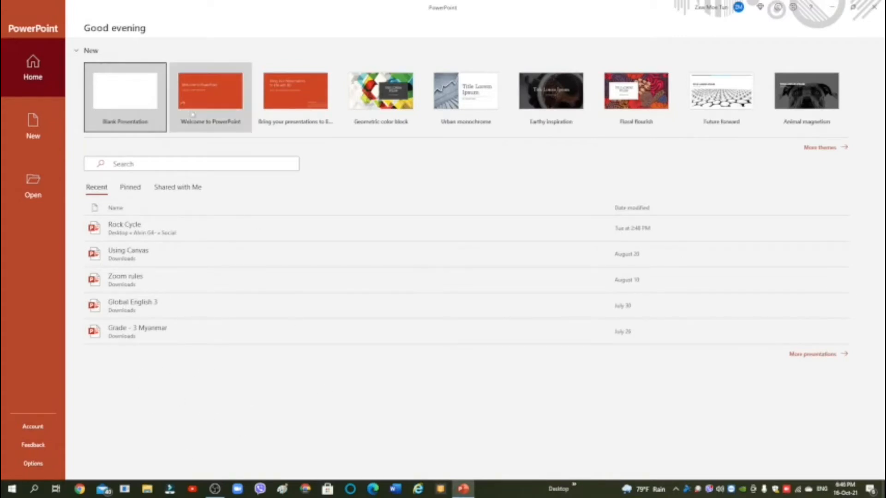
mouse_move(636, 97)
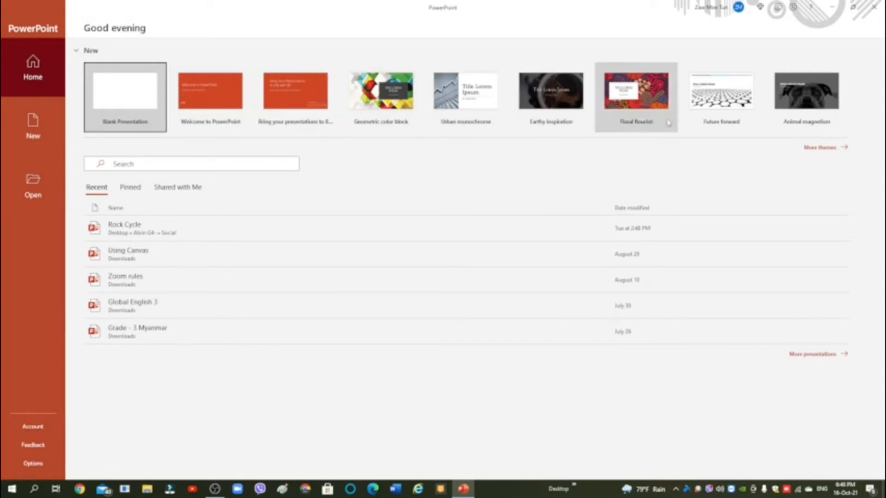
mouse_move(367, 228)
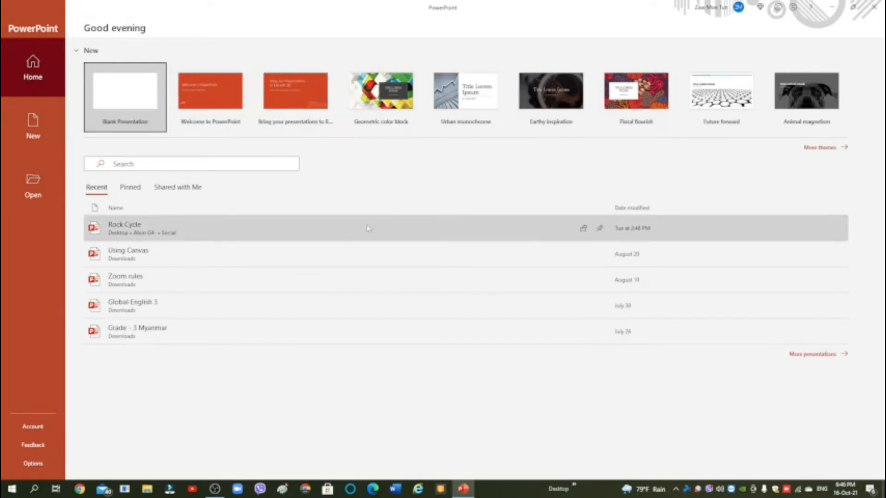
mouse_move(124, 97)
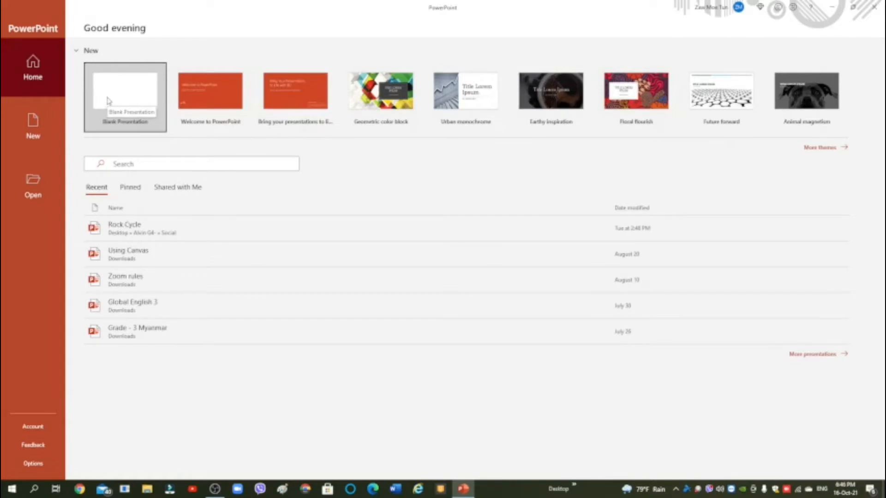
Step: Create a blank presentation and browse Design Ideas to the teal dandelion title design
click(125, 90)
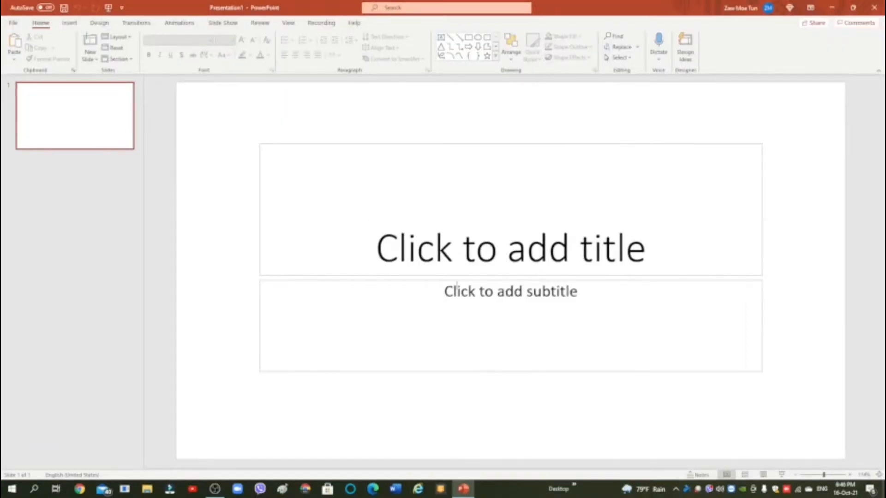
click(685, 45)
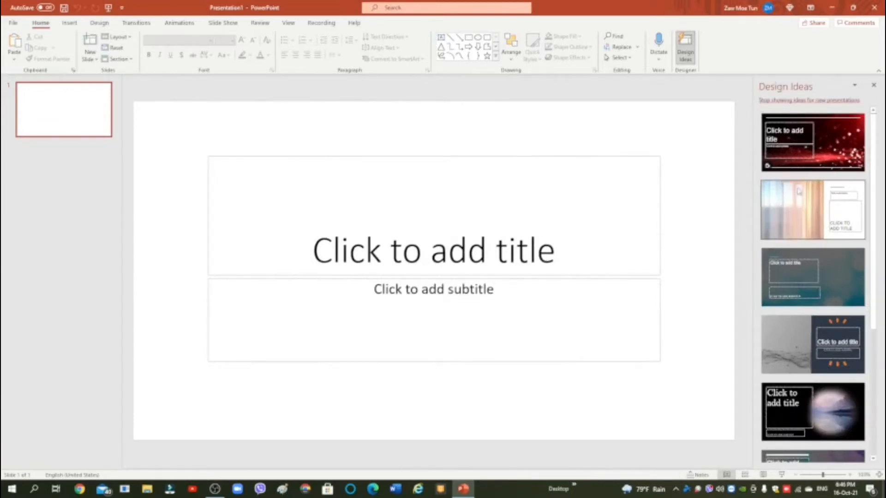
scroll(down, 3)
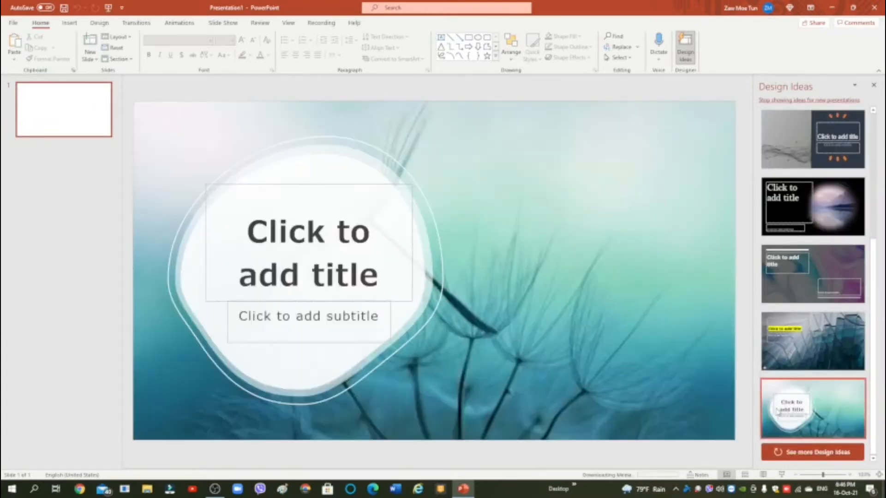
Step: Enter 'Hello' as the slide title and 'Hello there' as the subtitle
click(308, 251)
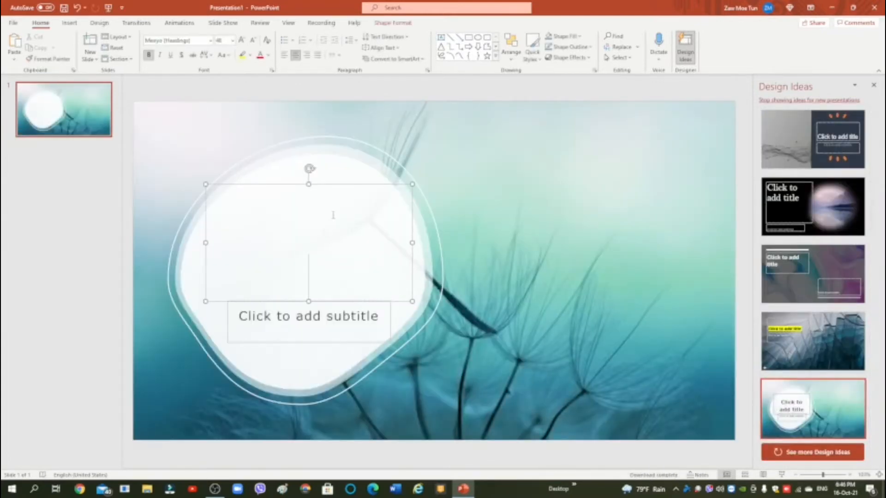
text(H)
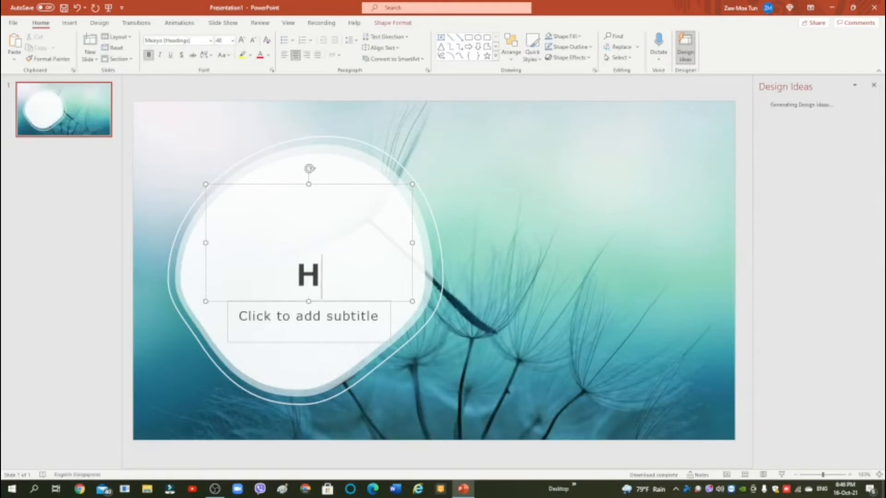
text(ello)
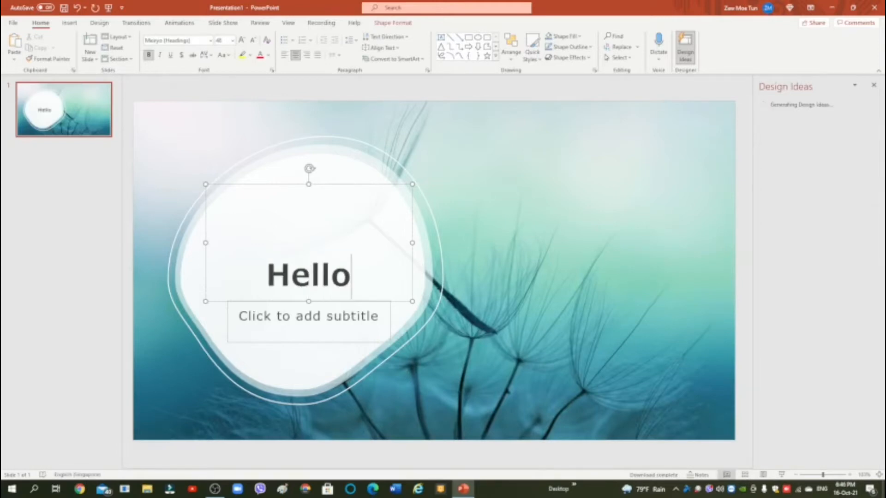
click(308, 315)
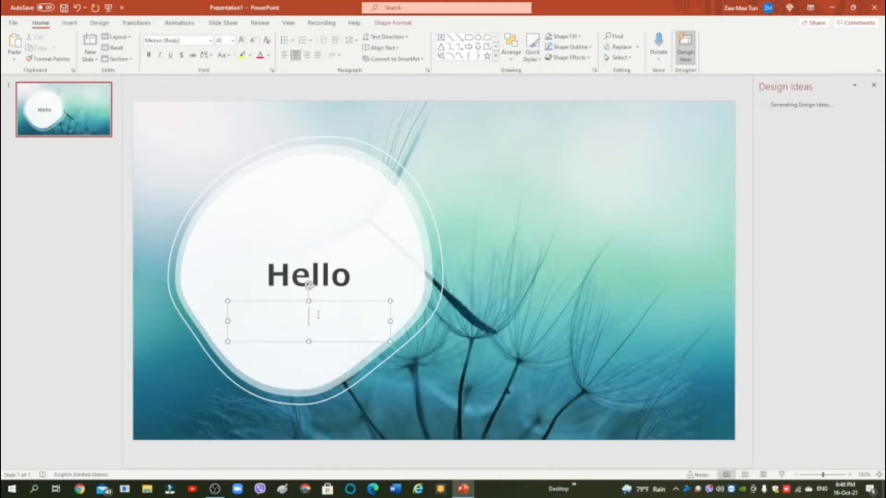
text(Hello)
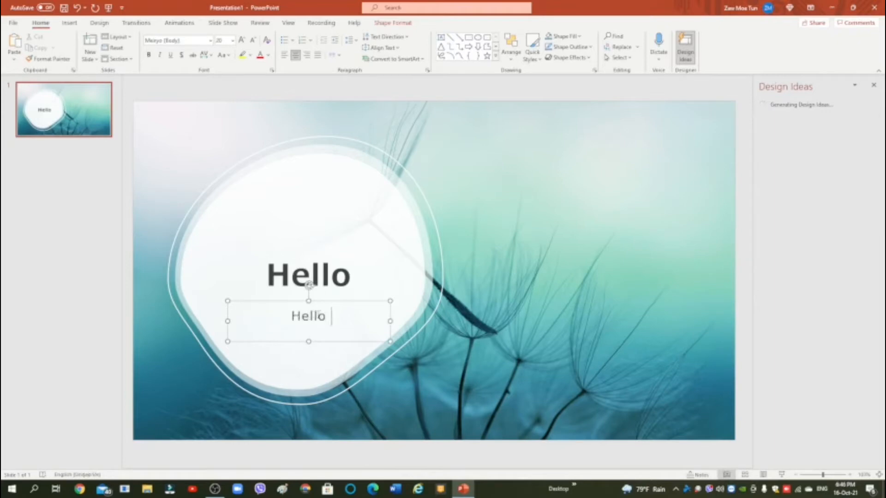
text(there)
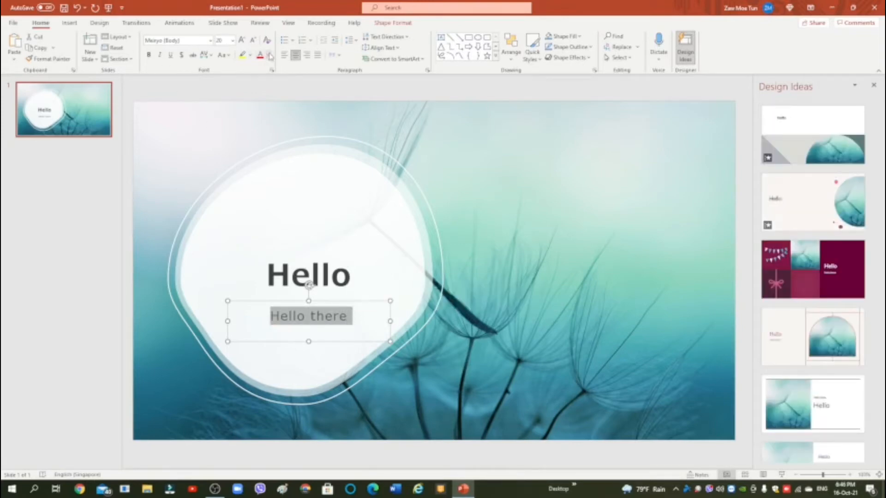
Step: Dismiss the Design Ideas pane and set the 'Hello there' subtitle to font size 44
click(267, 55)
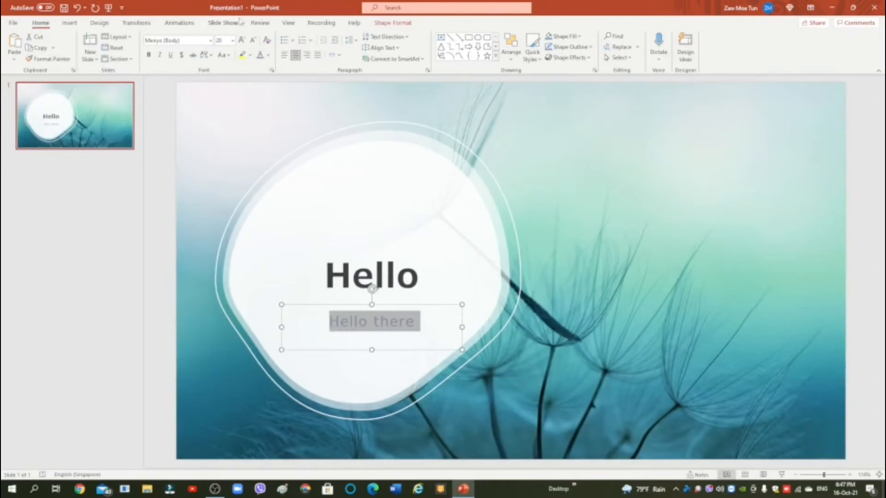
click(232, 39)
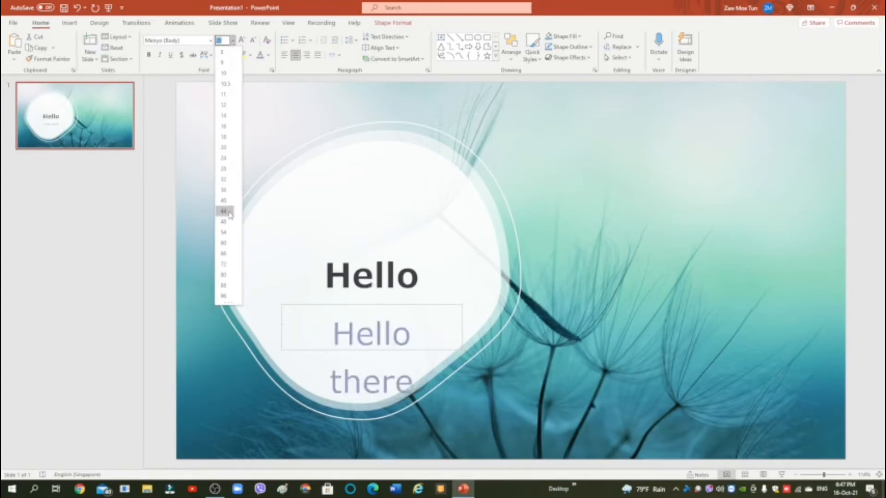
click(223, 211)
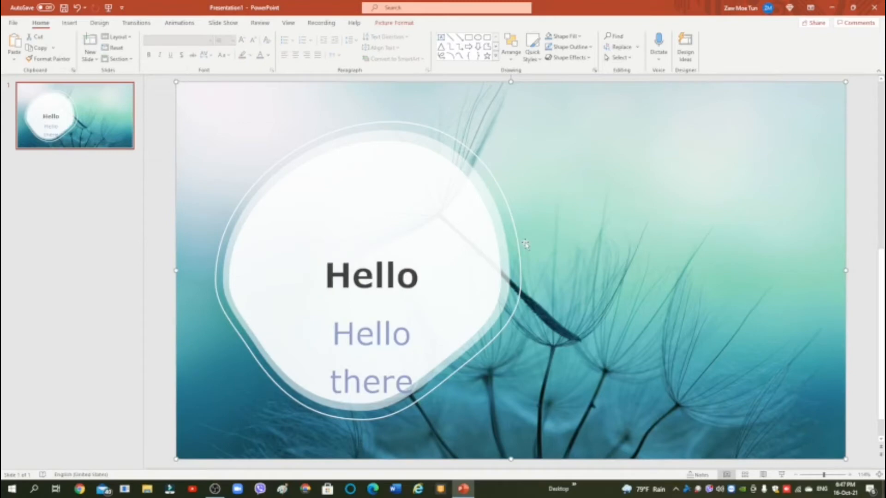
mouse_move(665, 219)
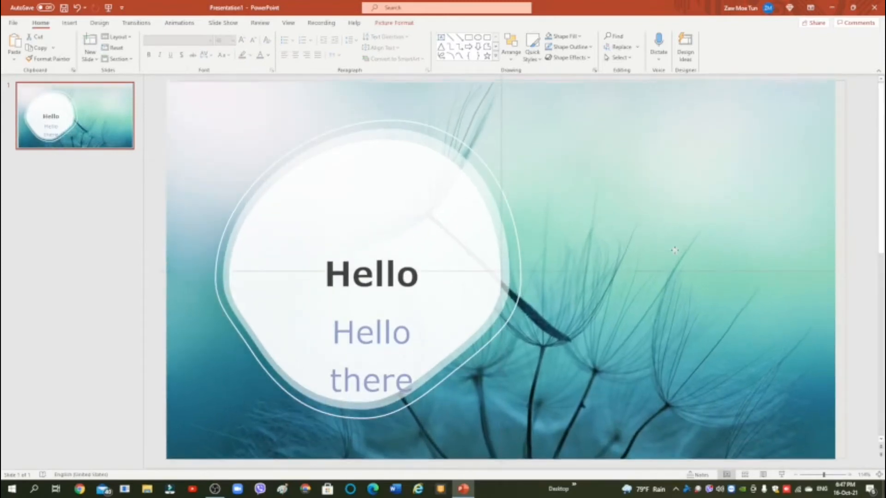
click(673, 251)
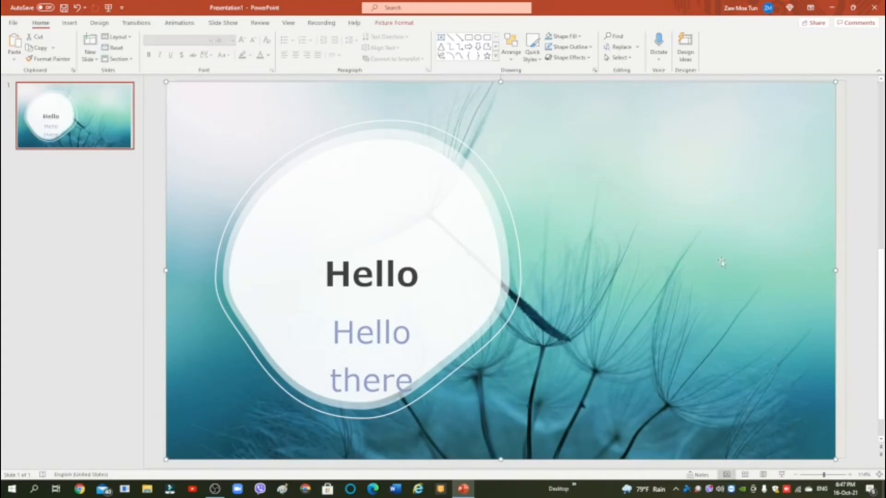
Step: Insert a 'Hello there' text box to the right of the rounded dandelion frame
click(69, 22)
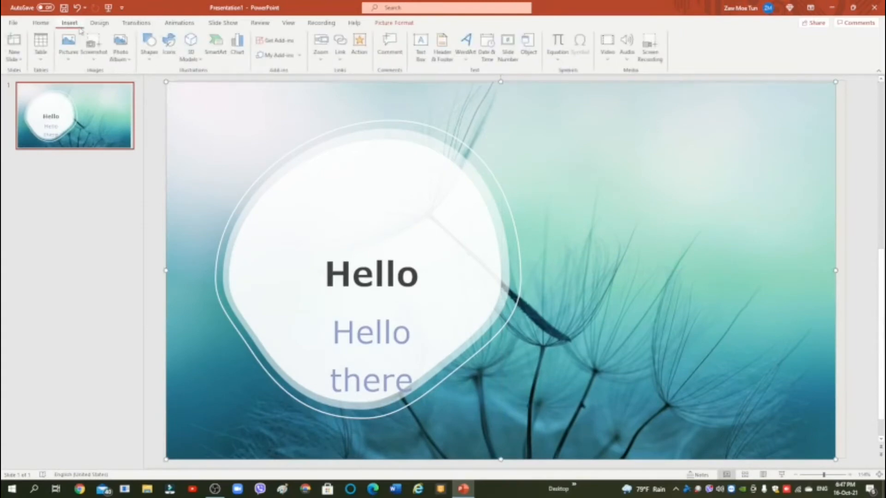
mouse_move(466, 71)
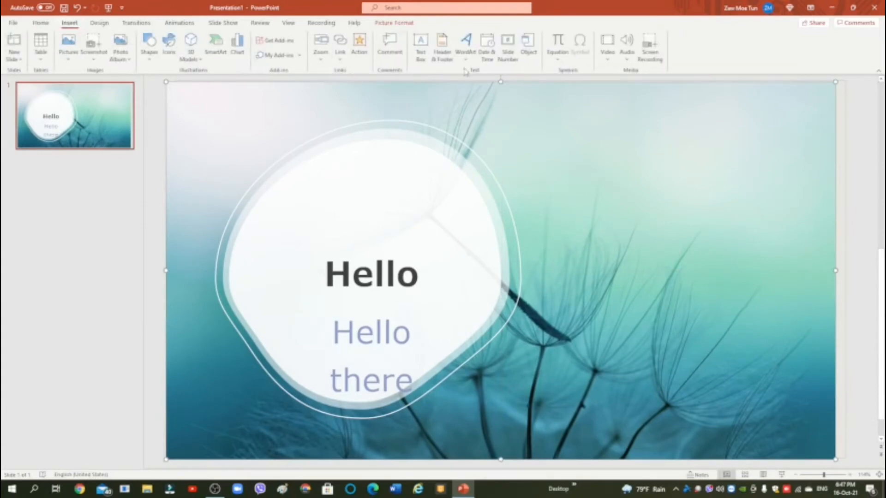
click(421, 45)
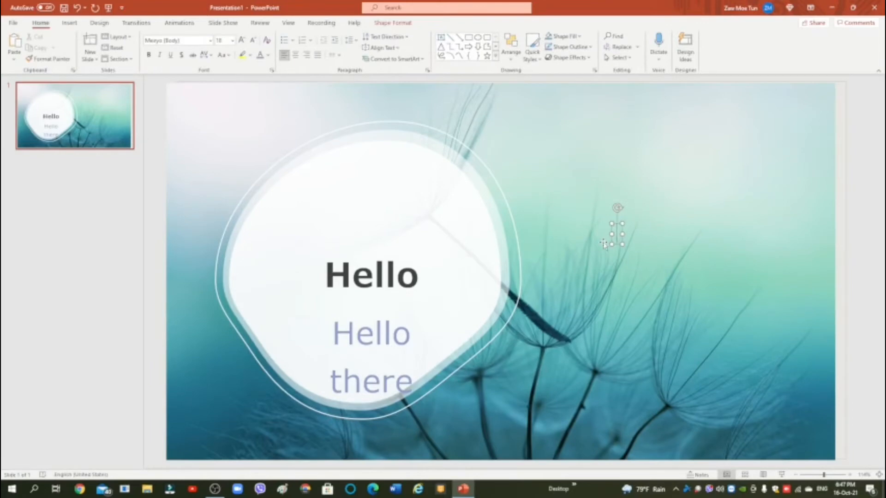
text(here)
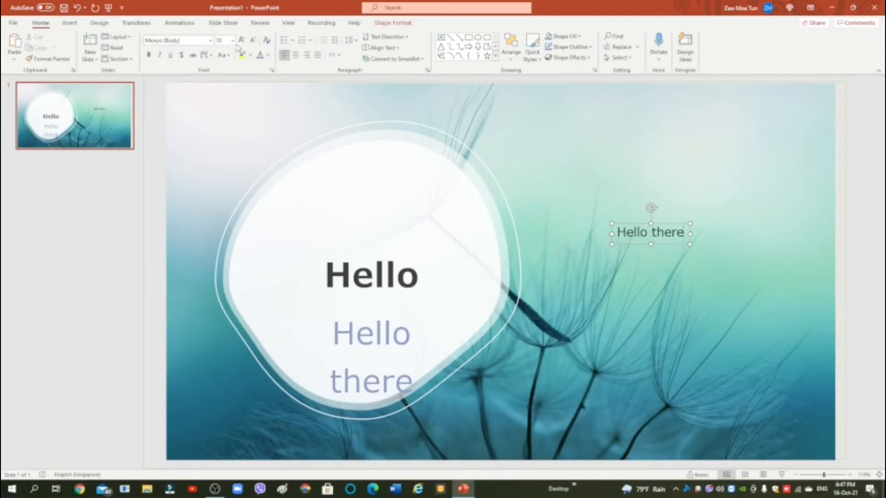
Step: Enlarge the new 'Hello there' text box to font size 54
click(232, 40)
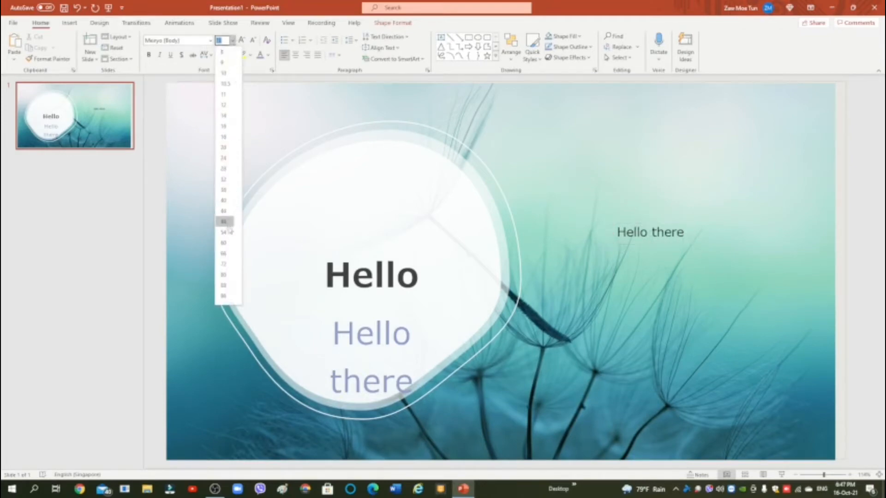
click(649, 232)
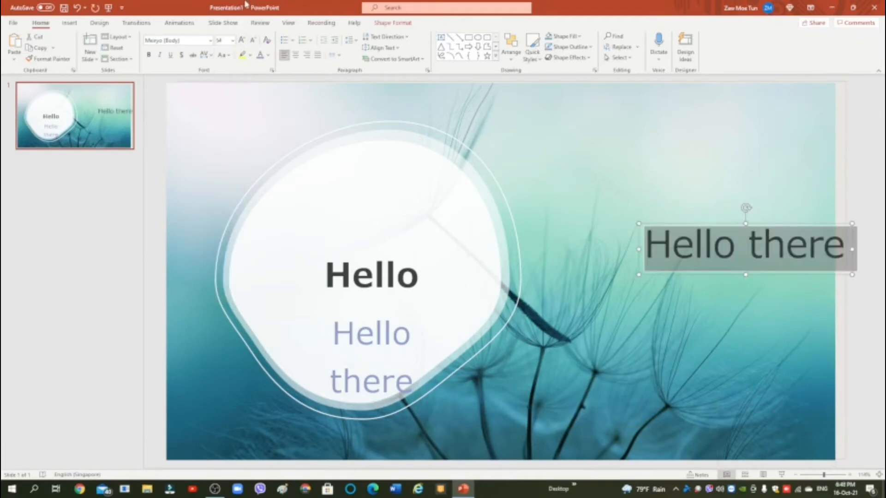
mouse_move(515, 199)
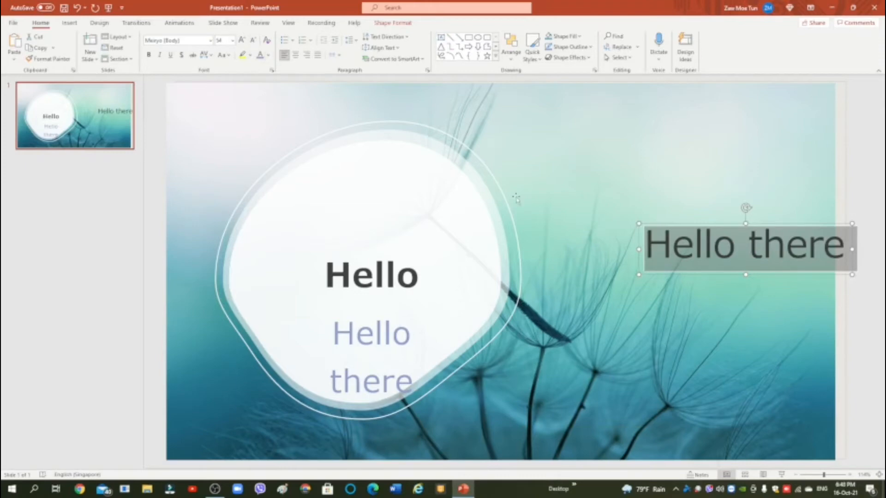
mouse_move(742, 281)
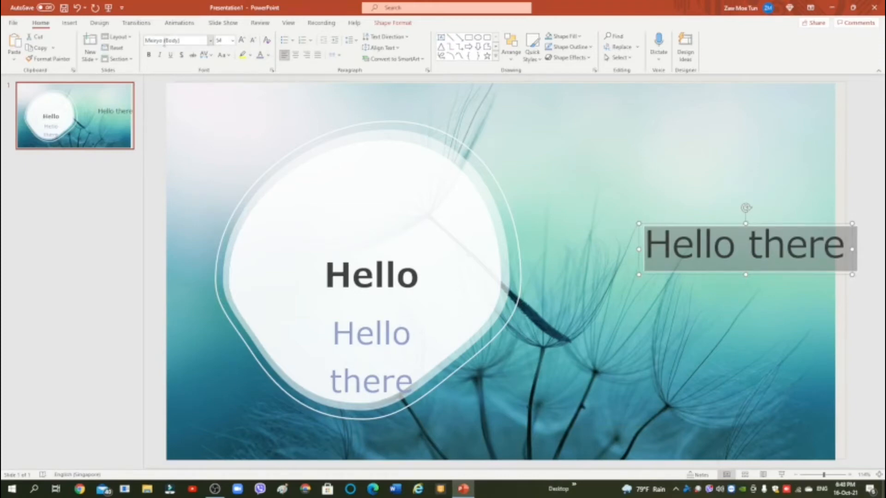
mouse_move(169, 54)
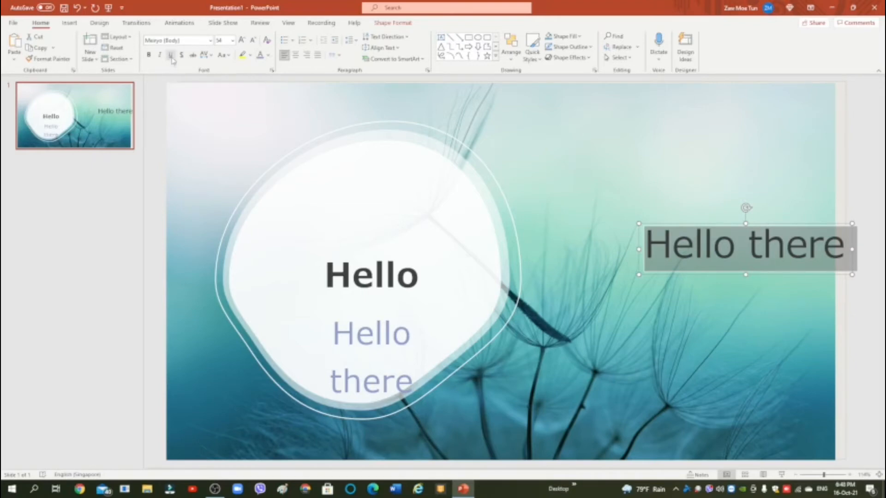
mouse_move(171, 55)
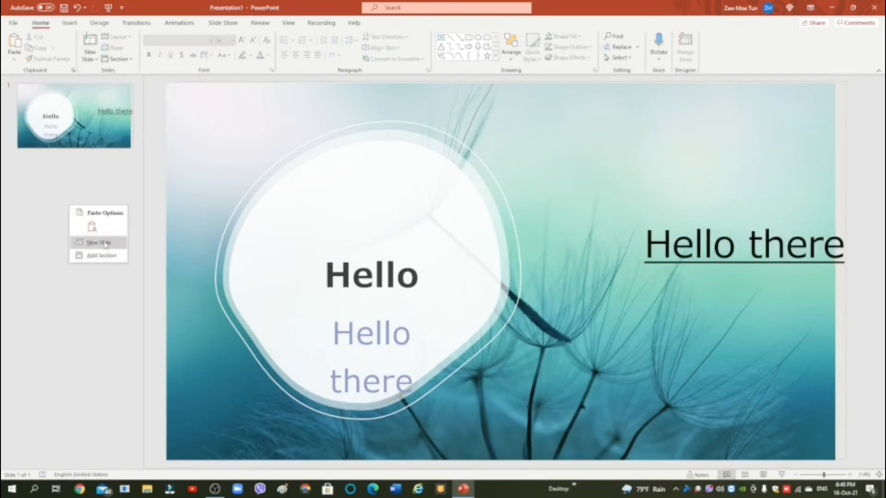
Step: Add a title-and-content slide 2, delete the extra third slide, and title it 'hello'
click(98, 243)
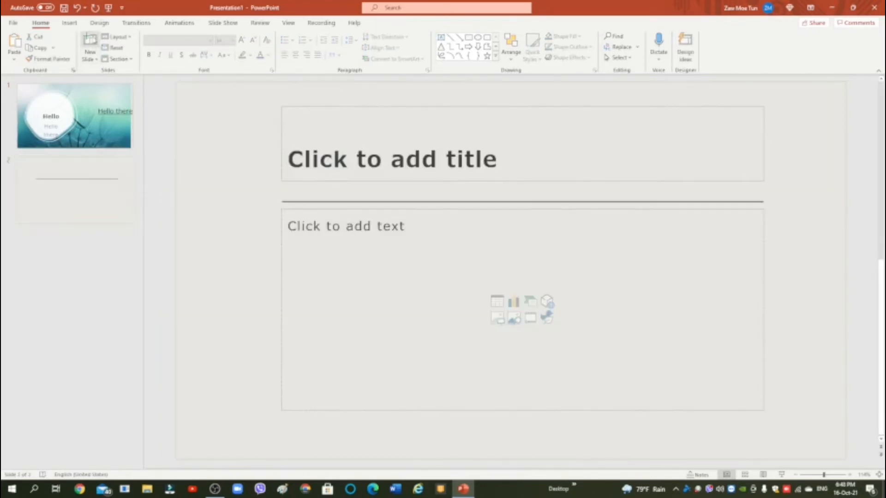
right_click(74, 265)
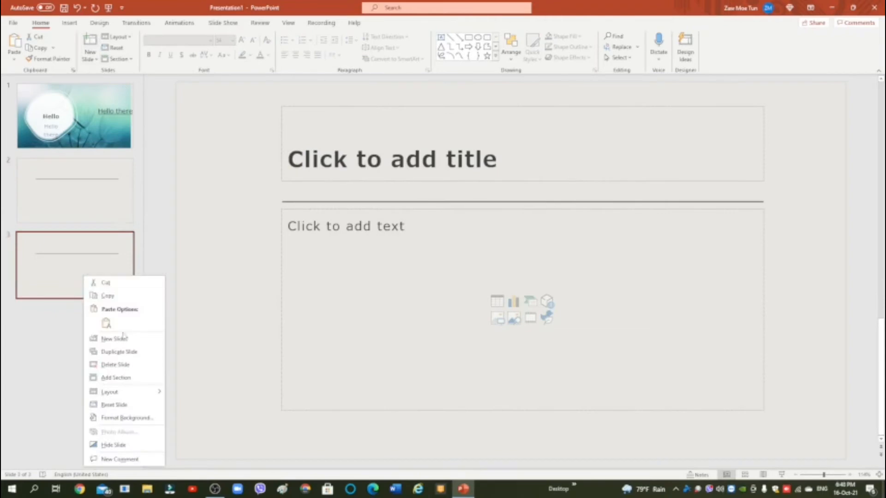
mouse_move(47, 374)
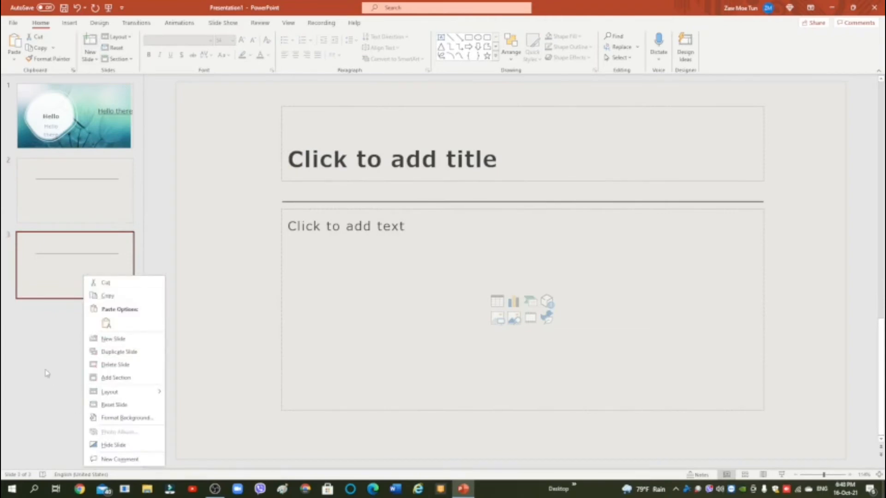
click(116, 364)
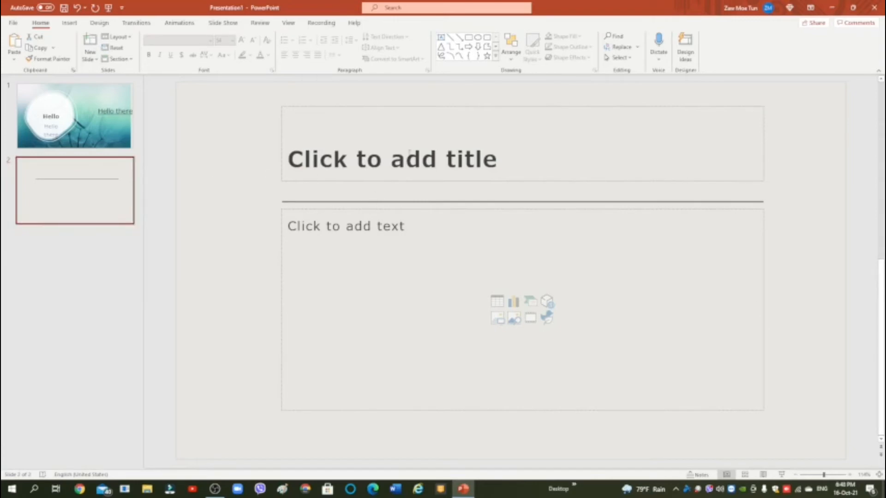
click(392, 159)
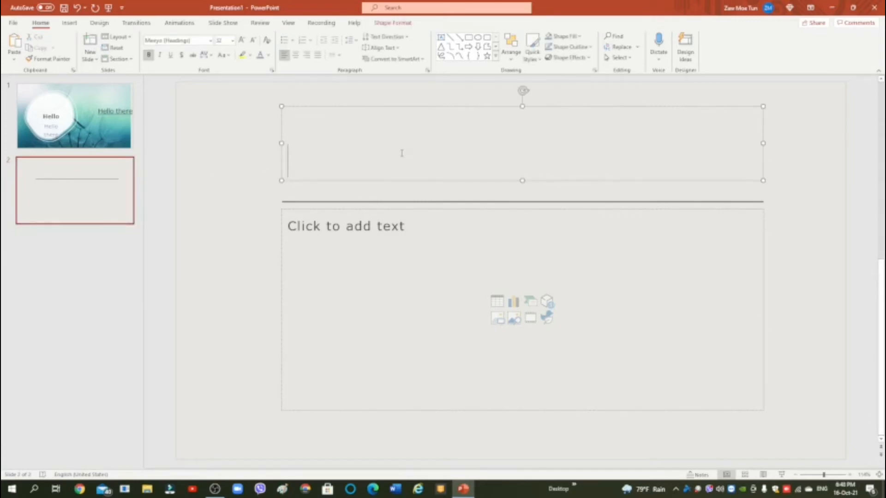
text(hello)
click(522, 309)
text(a)
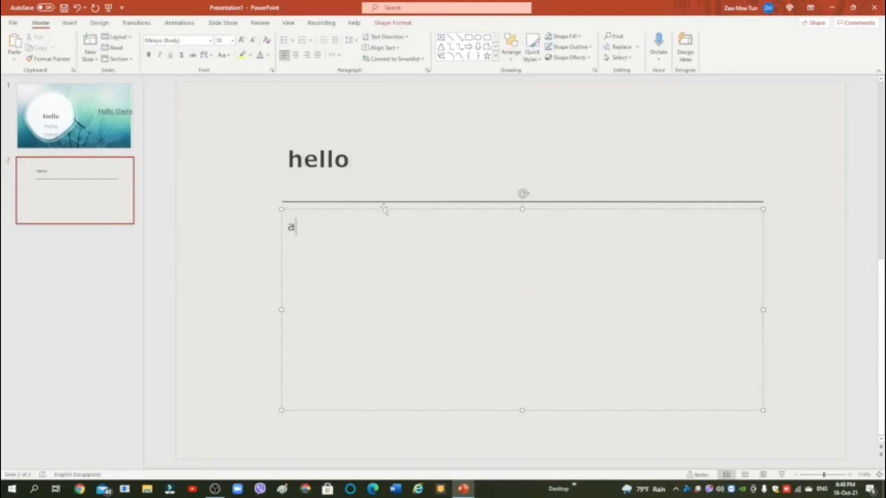
key(backspace)
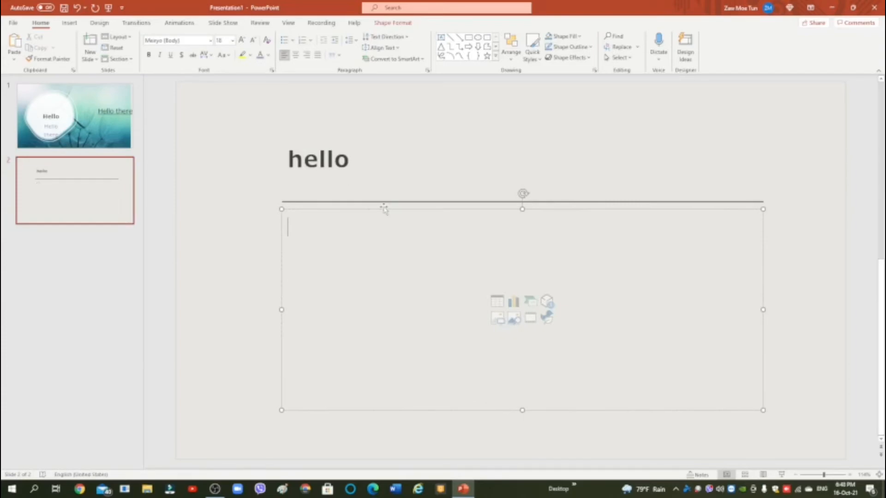
mouse_move(497, 317)
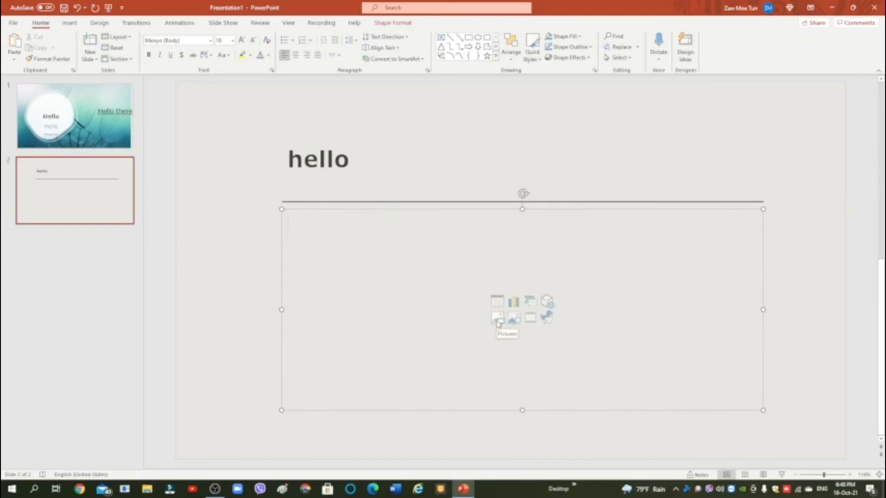
click(498, 318)
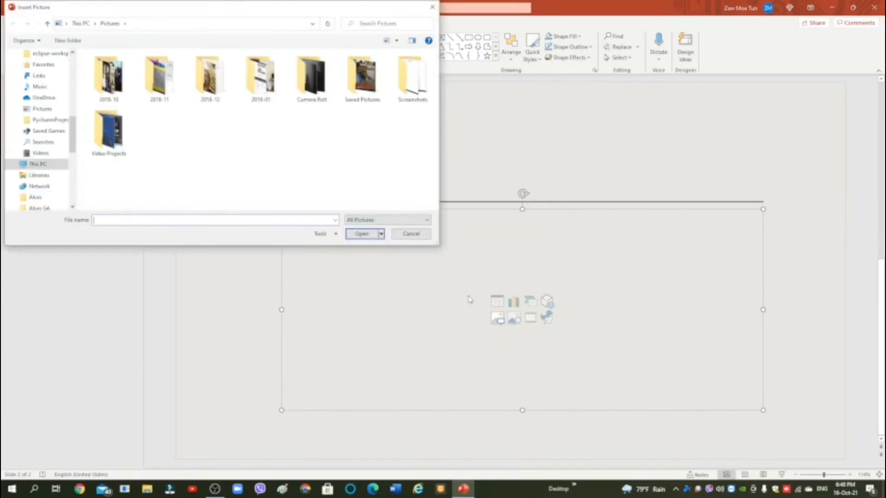
mouse_move(427, 258)
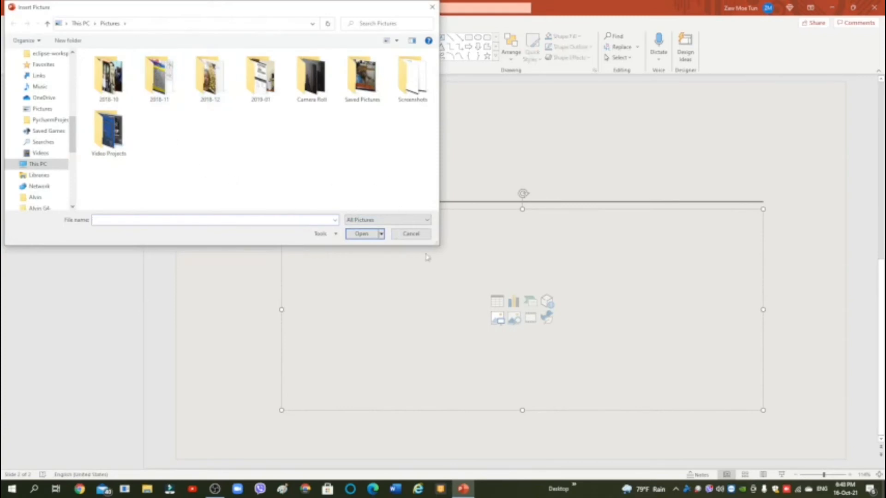
click(410, 233)
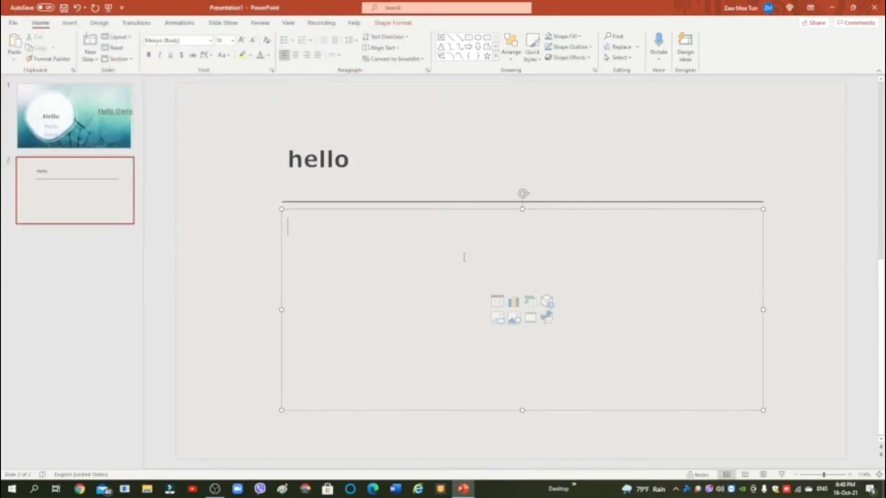
mouse_move(434, 197)
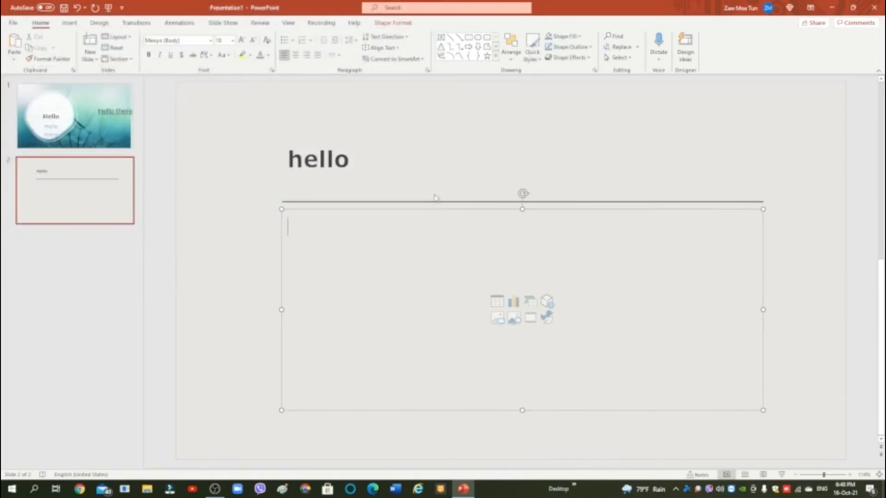
Step: Apply an on-click animation to the 'hello' title on slide 2 via Animations
click(179, 22)
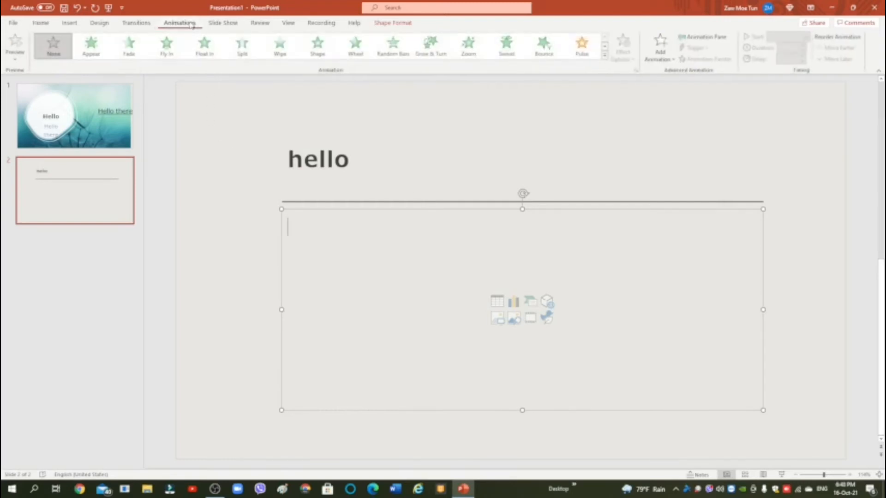
click(166, 45)
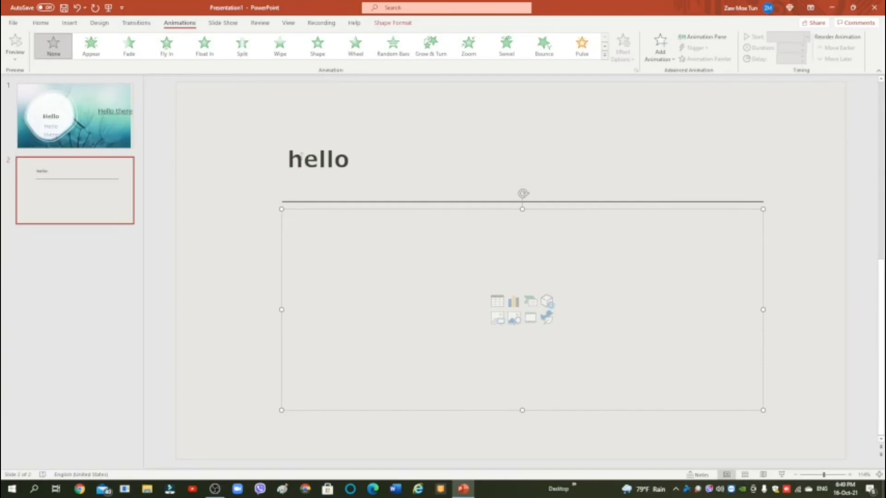
double_click(318, 160)
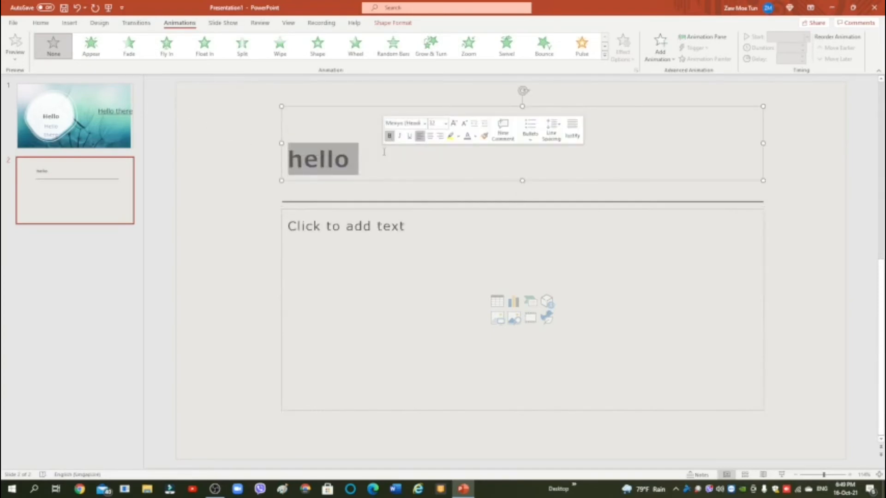
mouse_move(384, 151)
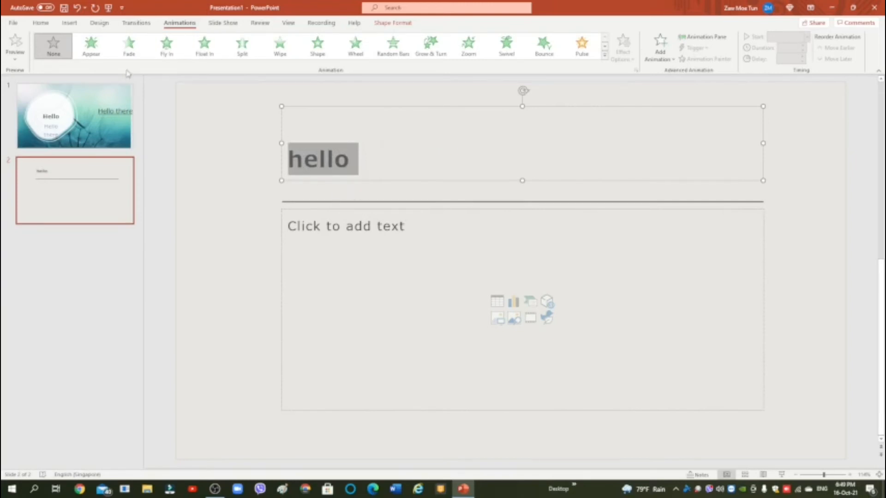
click(128, 44)
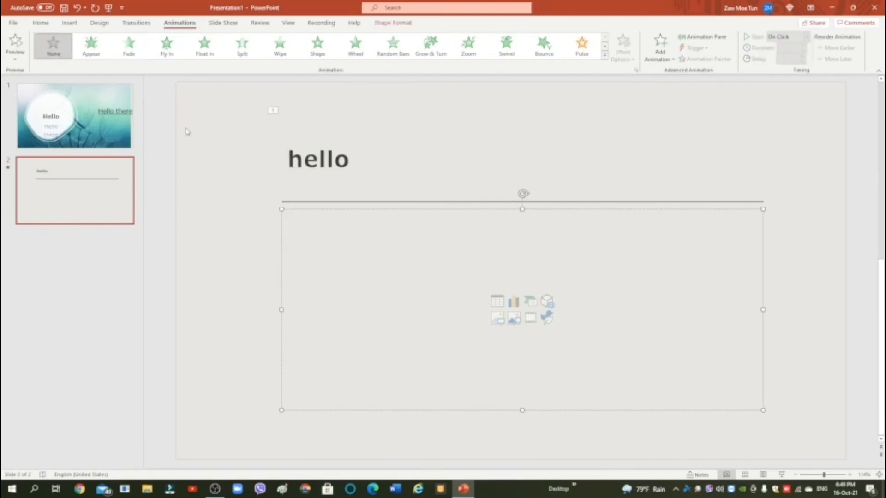
click(74, 115)
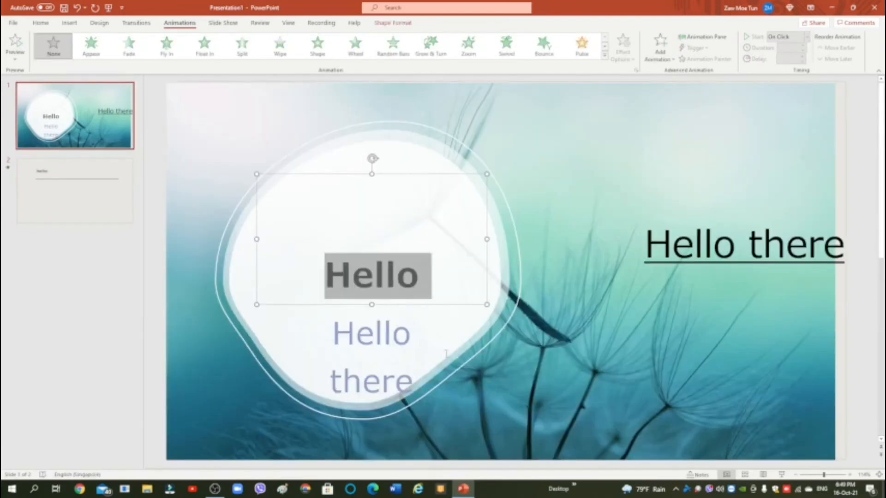
mouse_move(166, 45)
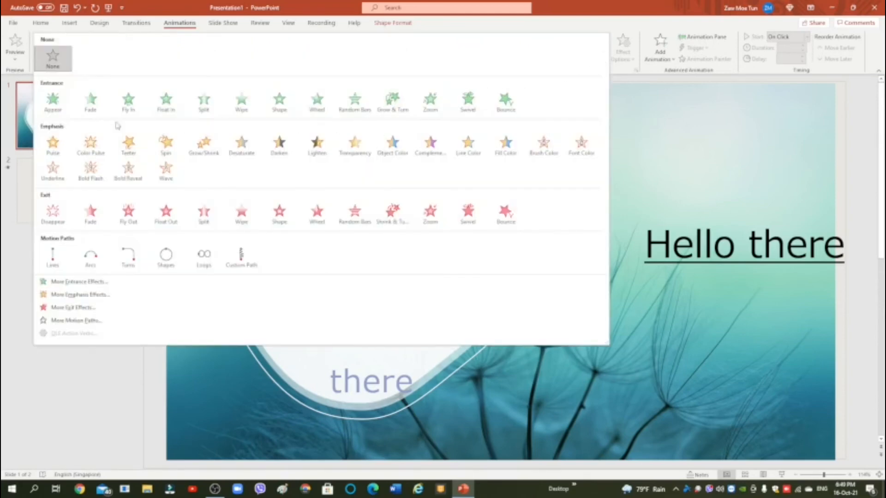
mouse_move(240, 144)
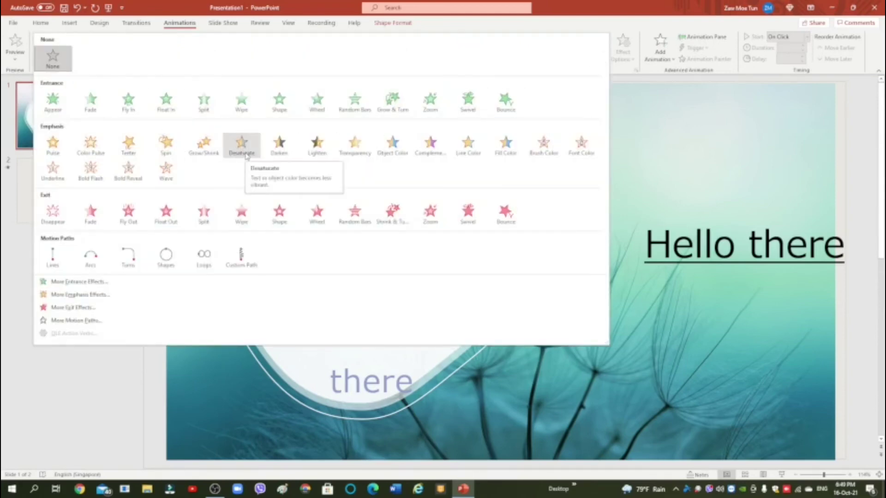
click(241, 145)
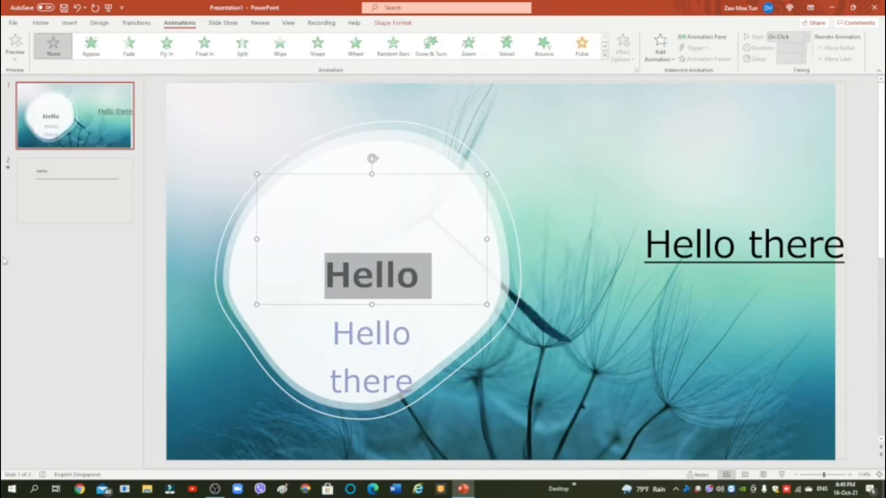
mouse_move(138, 179)
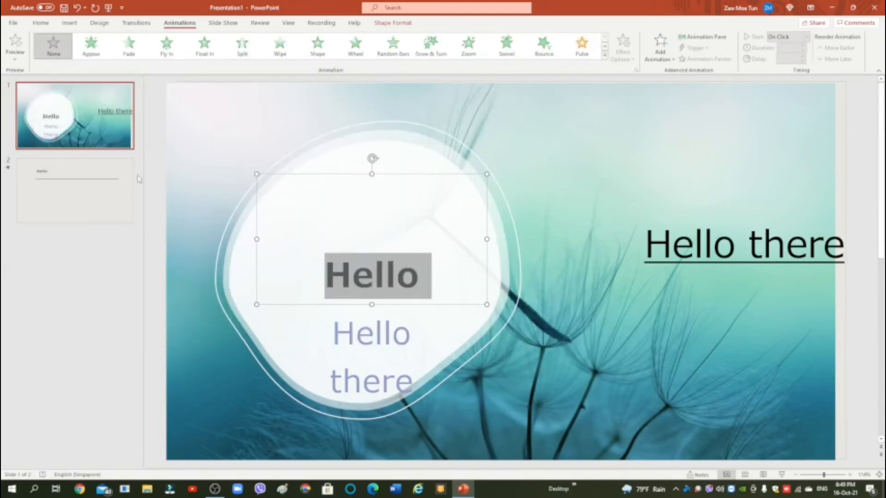
click(75, 189)
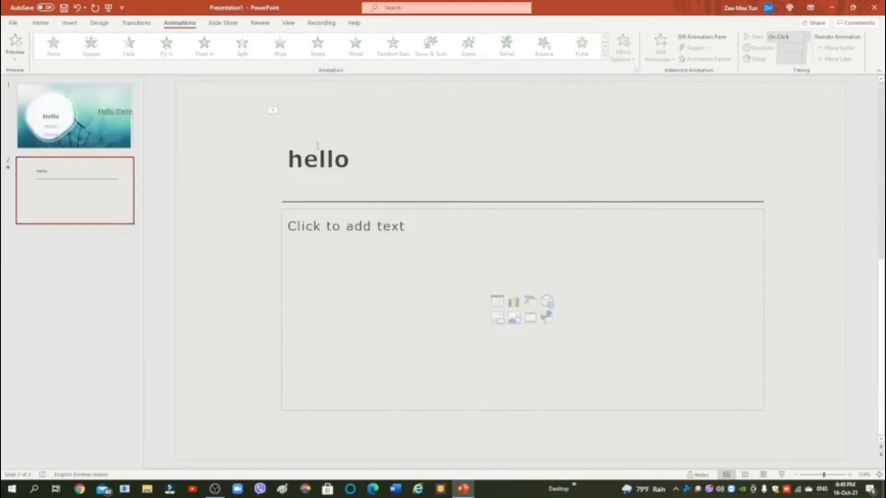
Step: Give slide 2 the Airplane transition (1.25 s) and preview the deck as a slide show
click(318, 159)
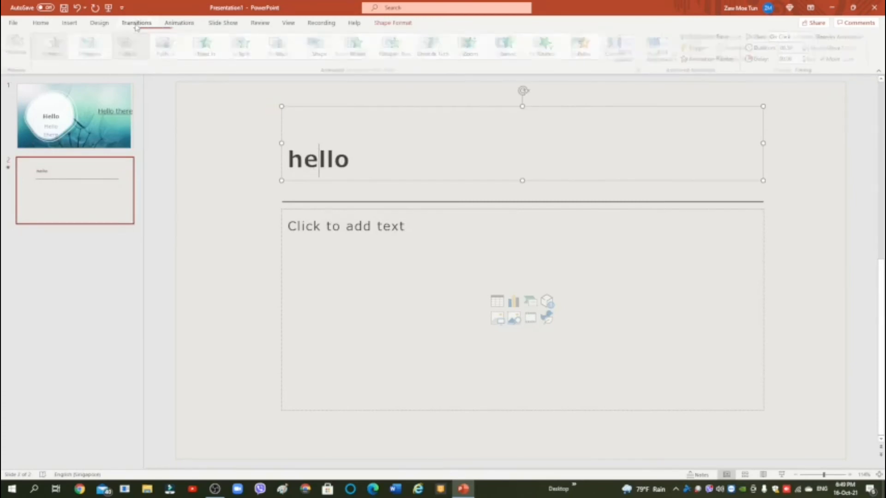
click(136, 23)
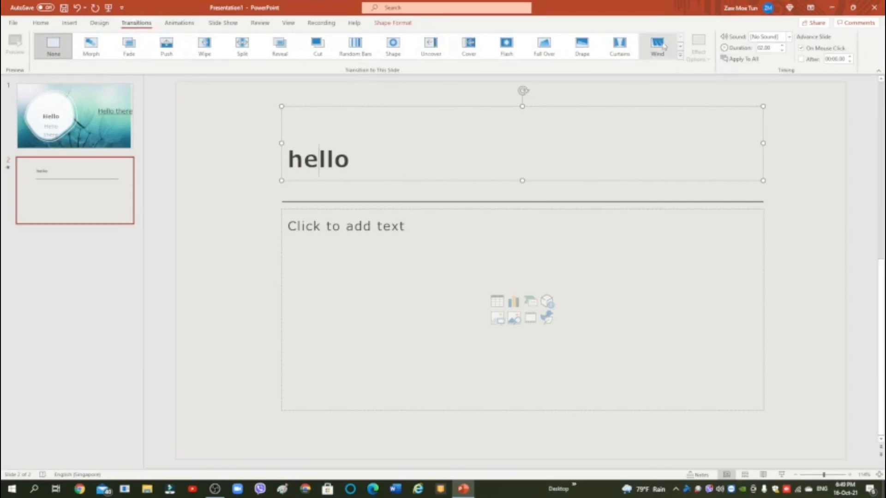
click(681, 47)
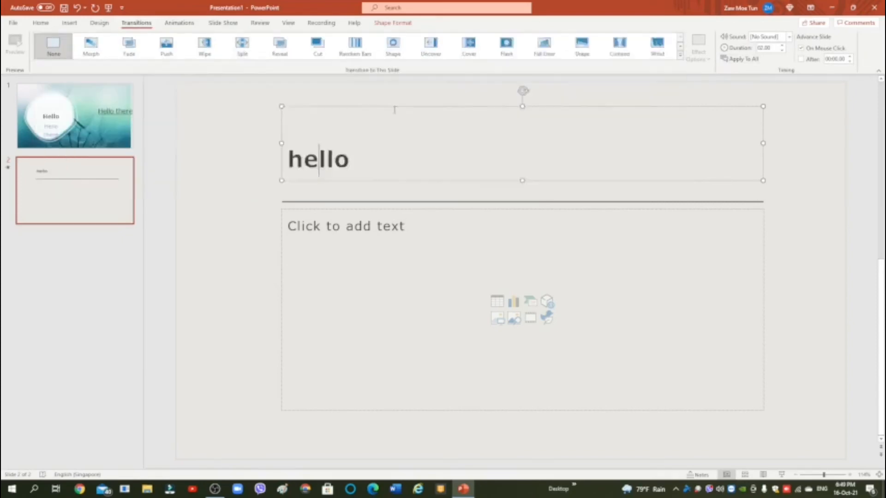
click(680, 52)
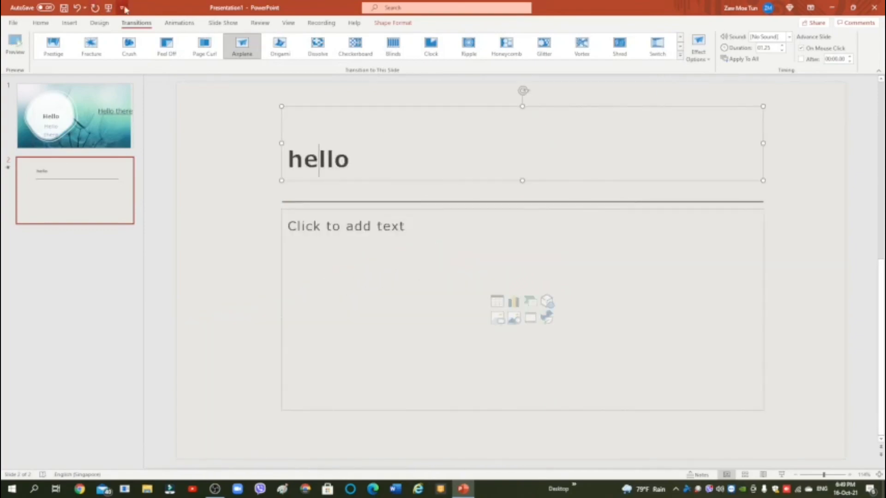
key(F5)
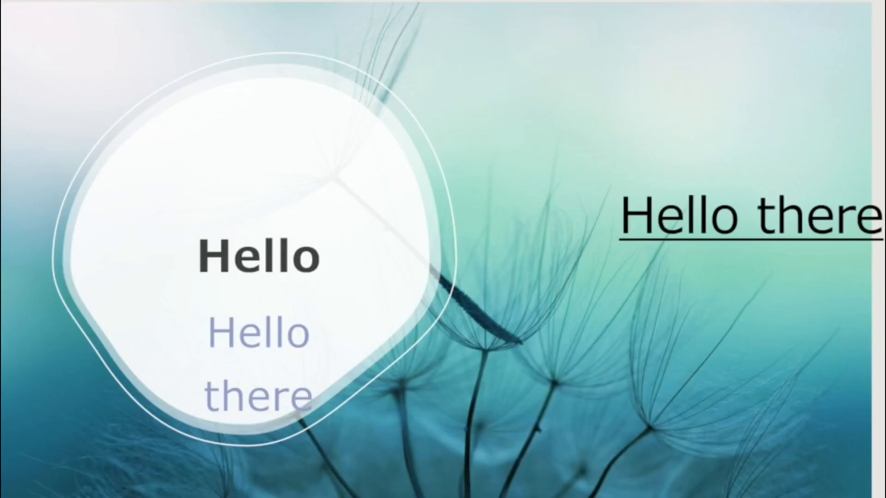
key(Escape)
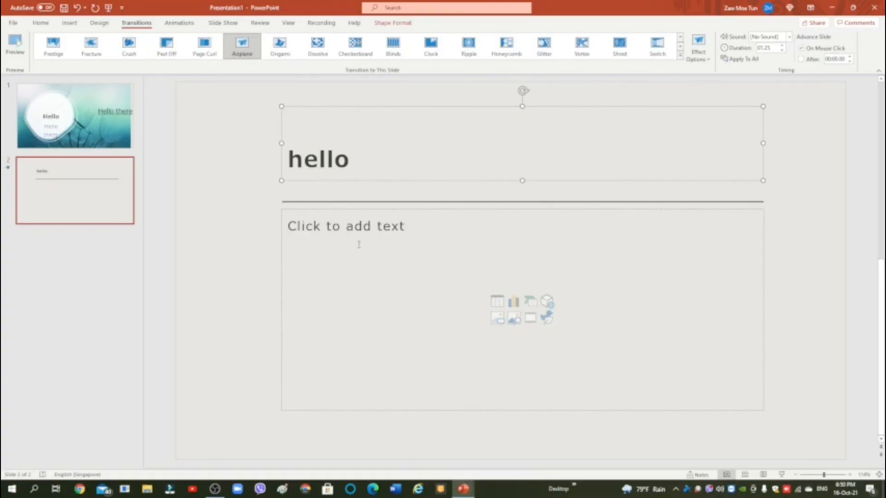
click(320, 159)
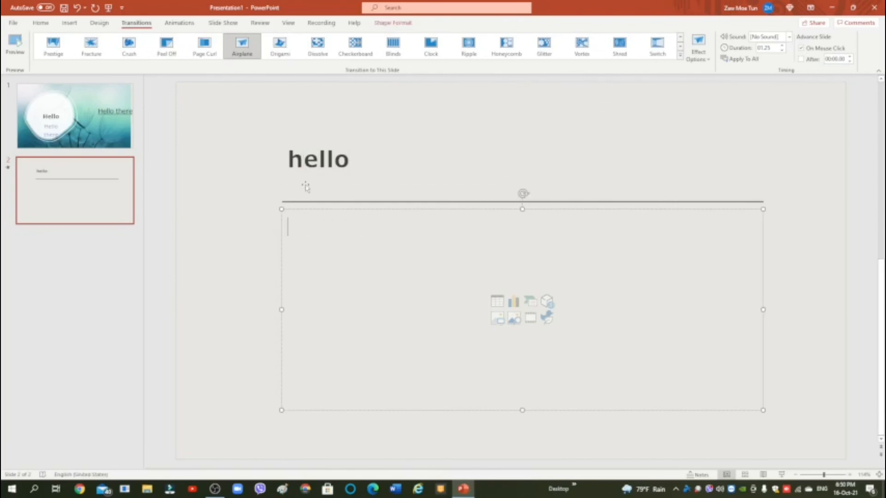
mouse_move(176, 29)
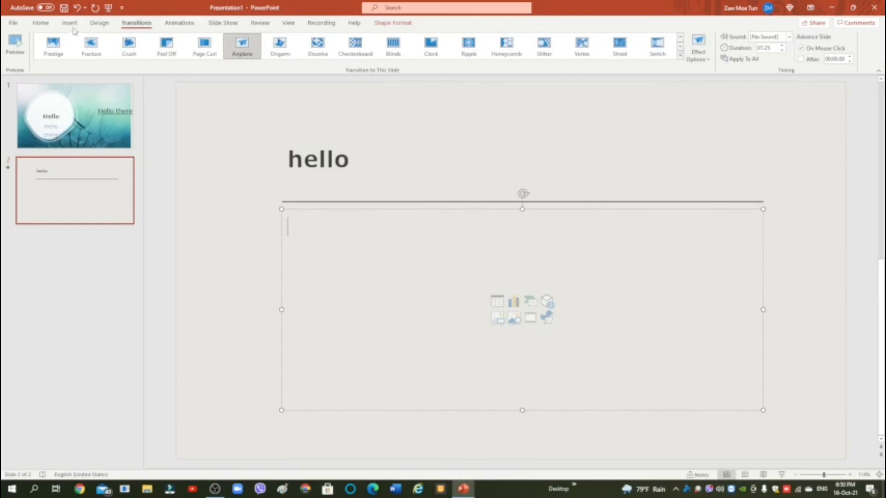
Step: Start inserting a picture from This Device on slide 2, then cancel without adding one
click(69, 22)
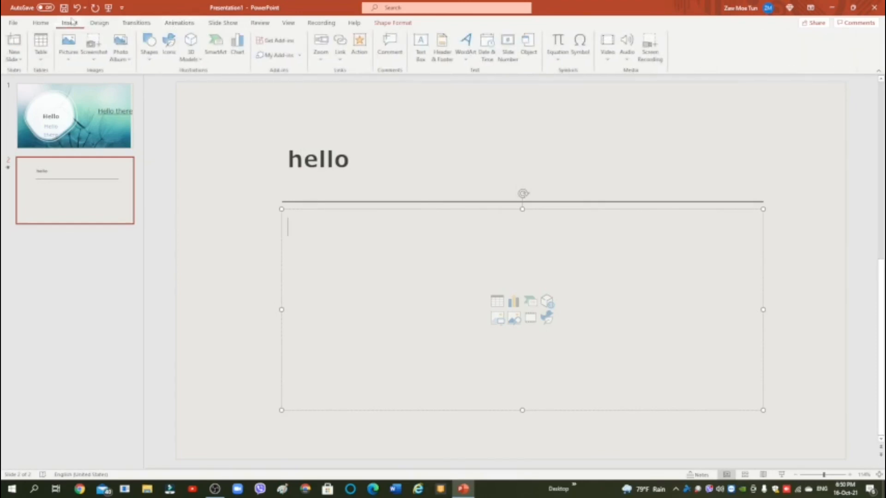
mouse_move(499, 191)
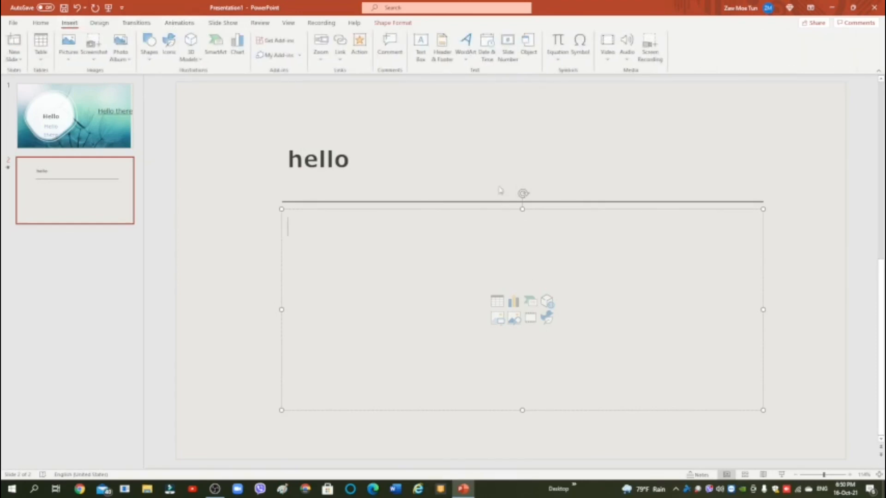
click(231, 152)
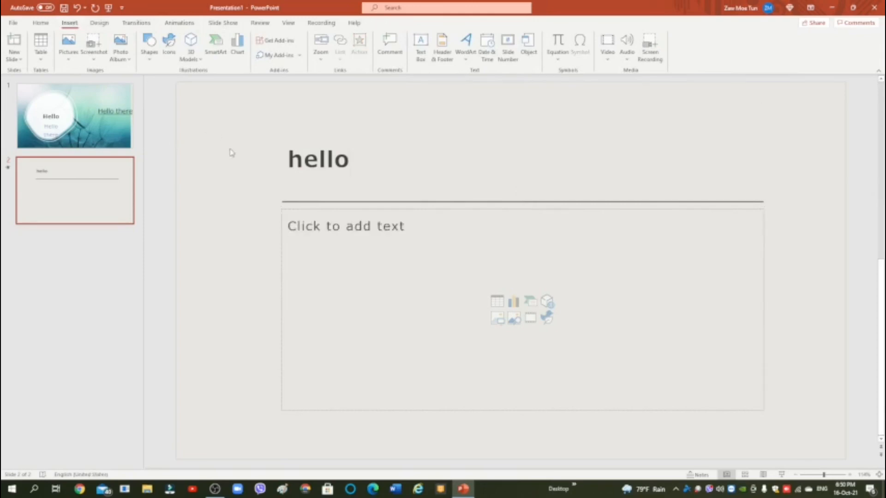
click(67, 42)
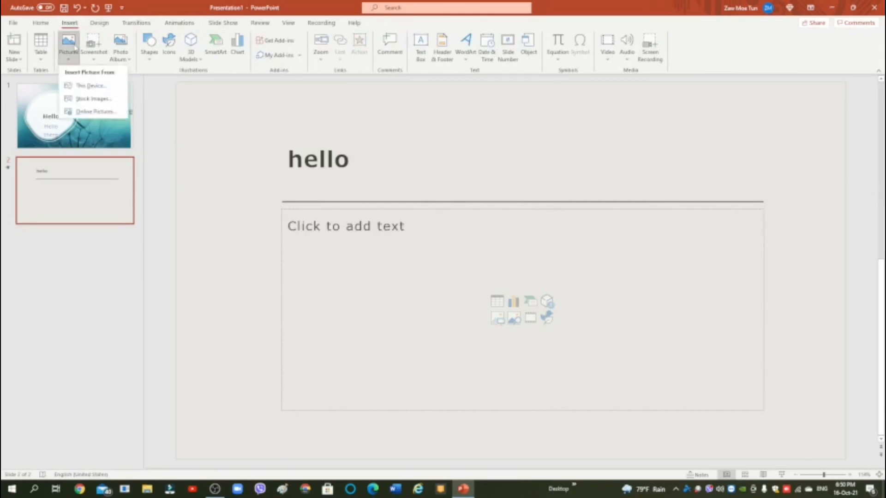
mouse_move(91, 85)
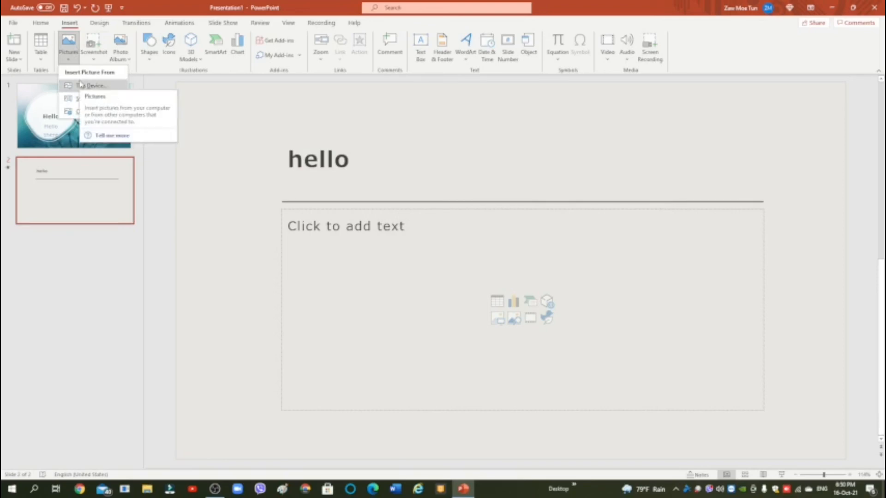
click(95, 85)
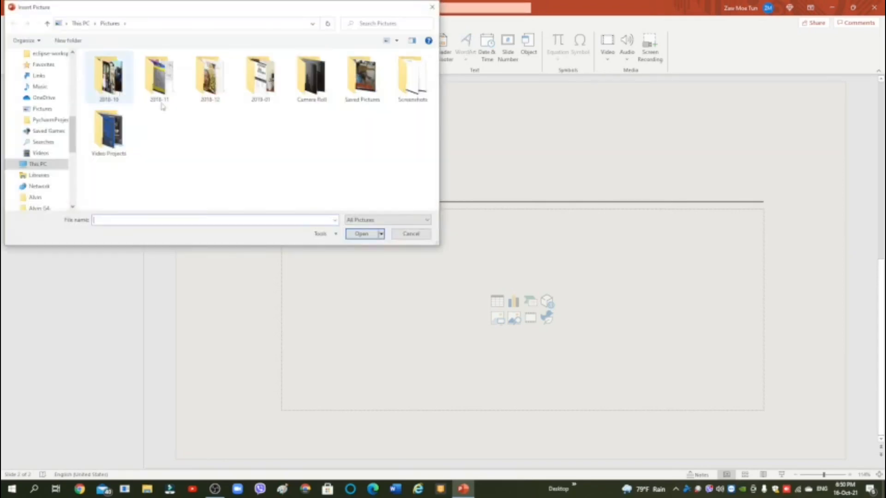
click(411, 233)
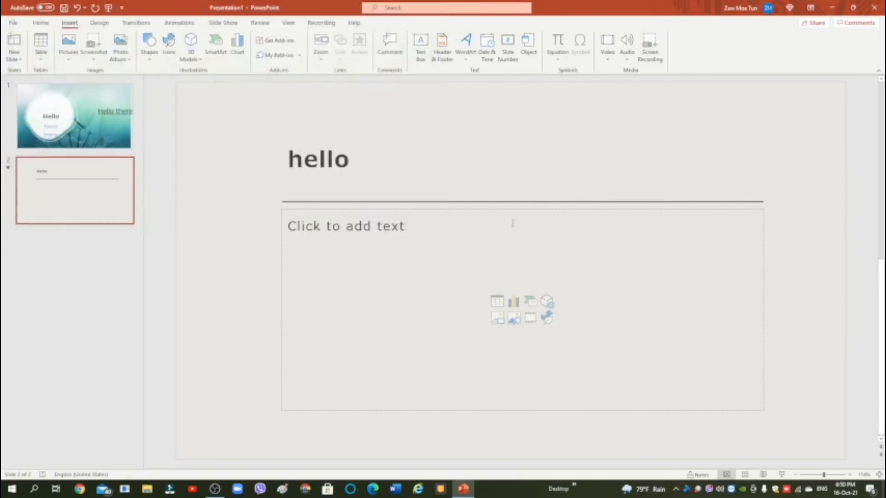